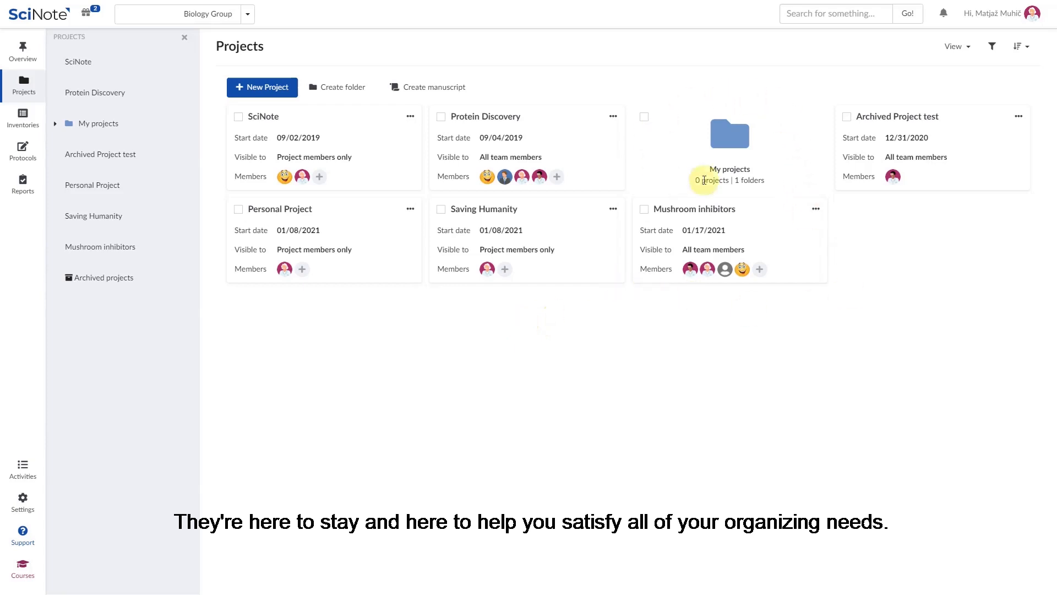
mouse_move(668, 163)
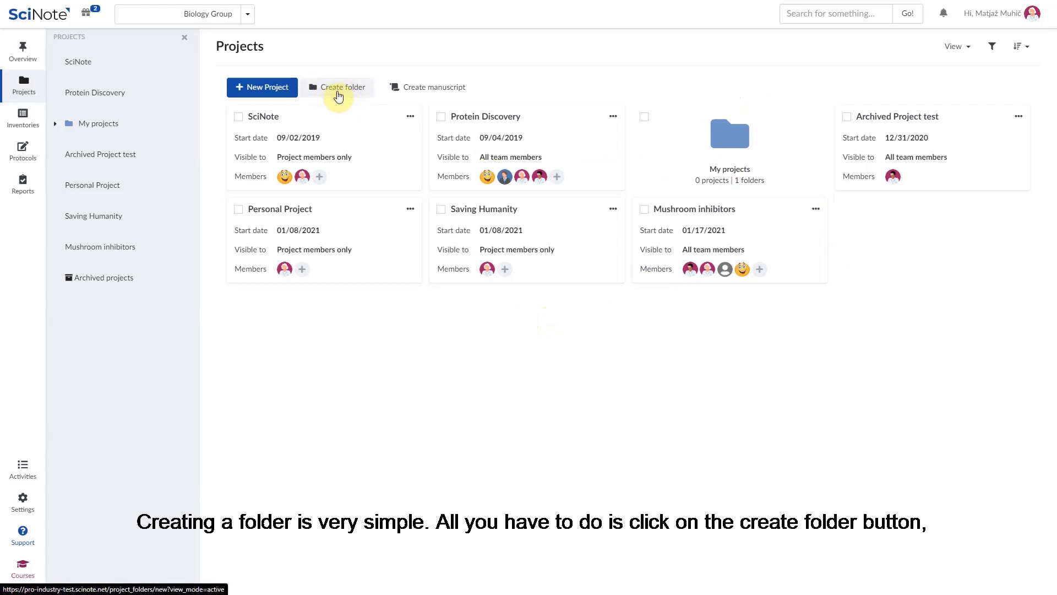
Create a project folder named 'New folder' and open its empty contents
left_click(337, 87)
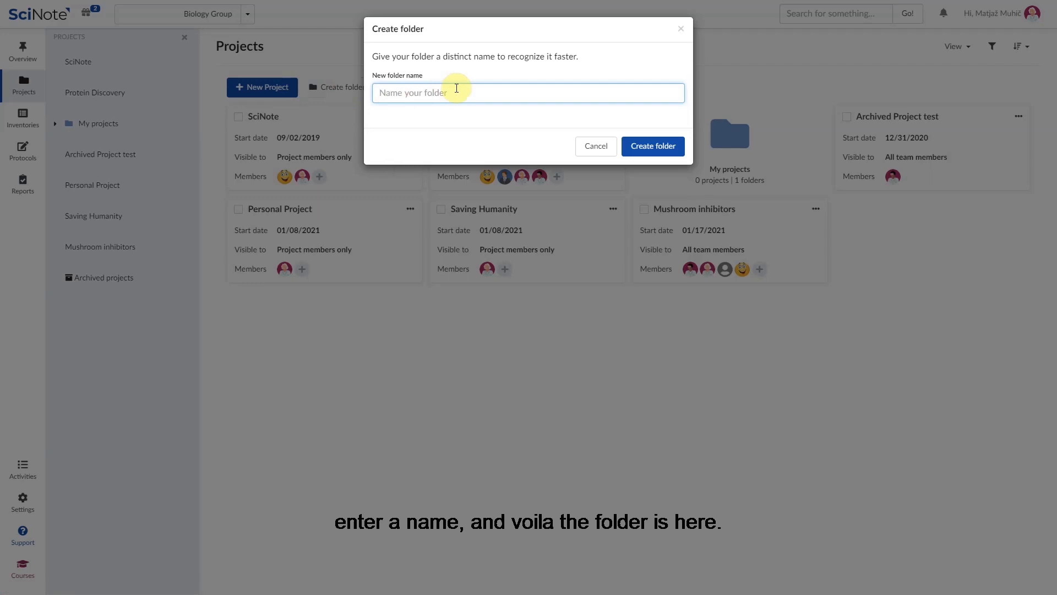
type("New")
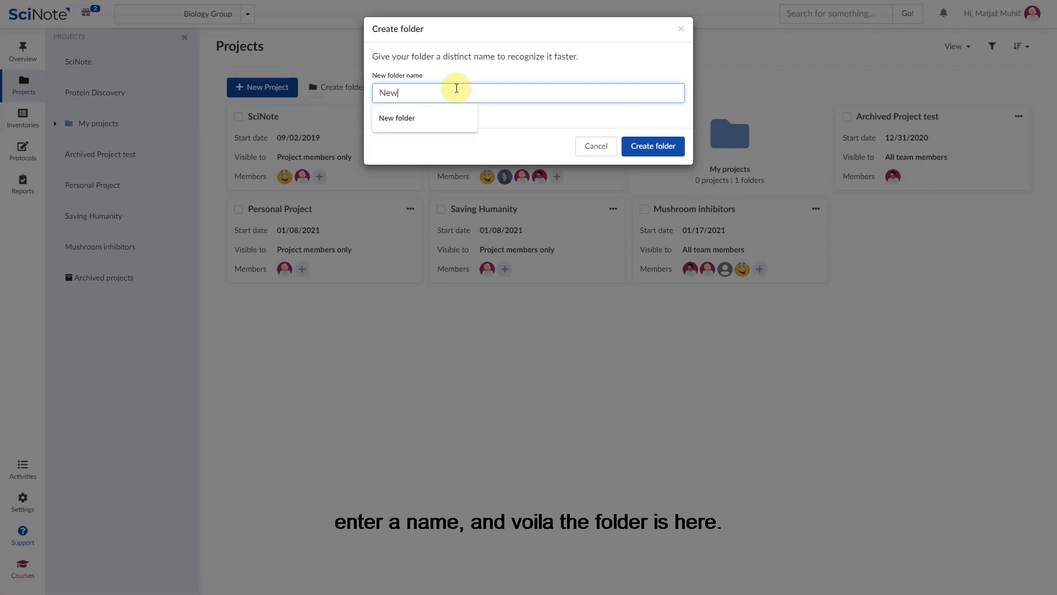
left_click(651, 146)
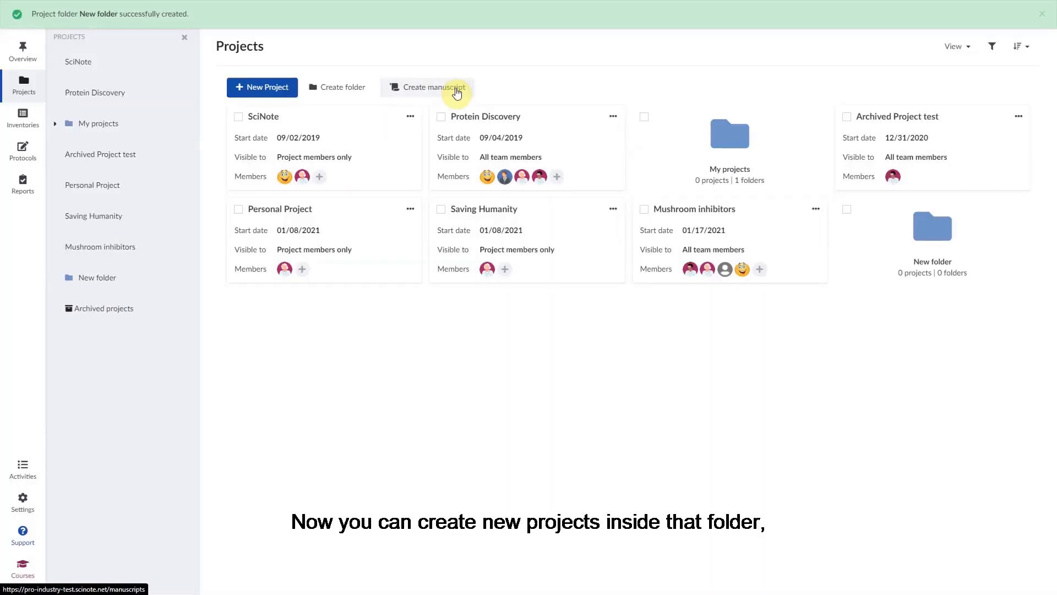
left_click(97, 277)
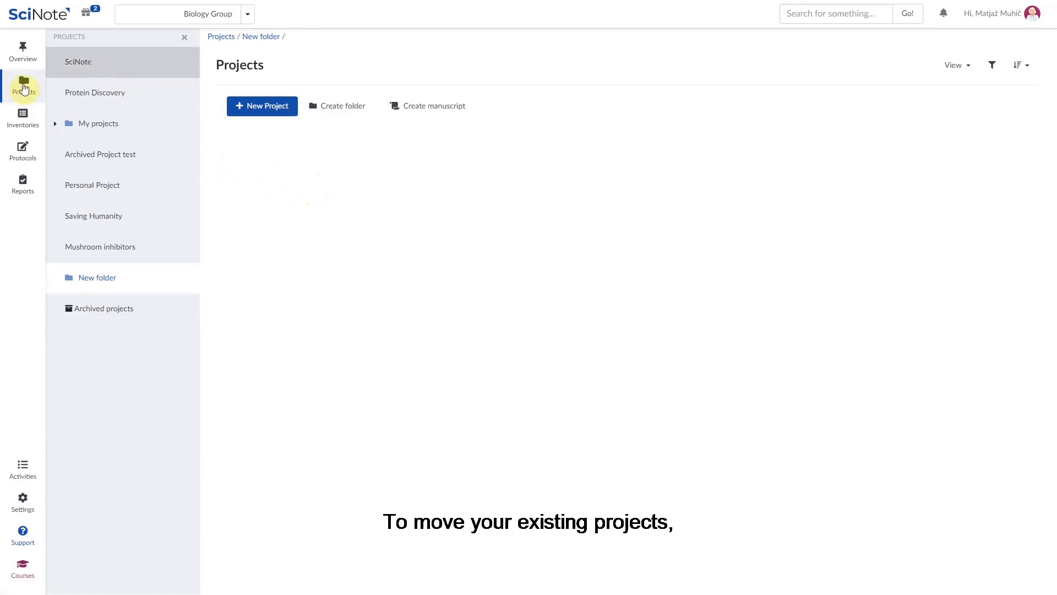
From the projects list, move SciNote and Protein Discovery into New folder
left_click(98, 124)
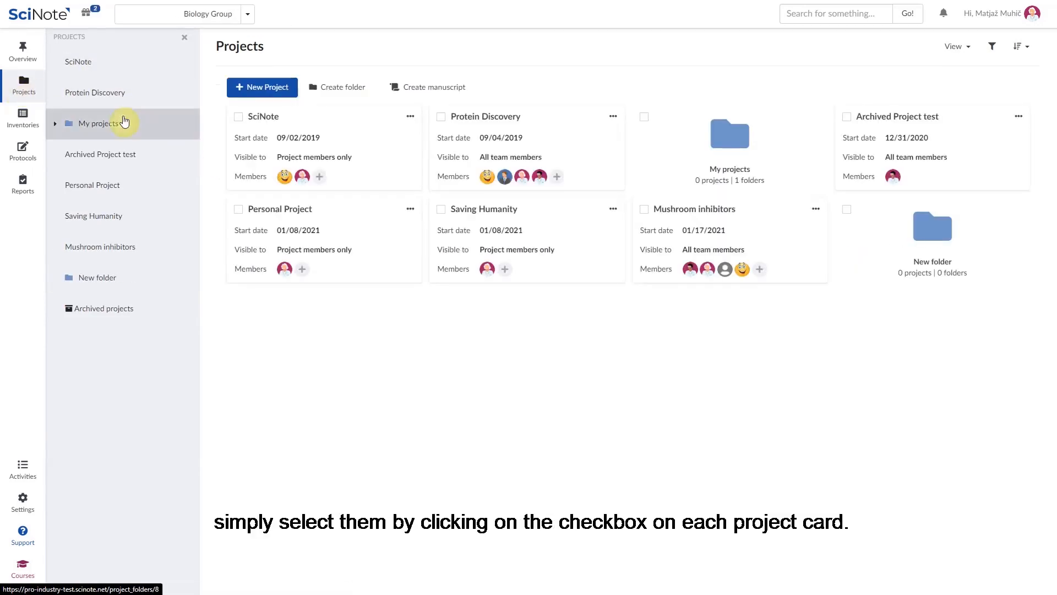
left_click(238, 116)
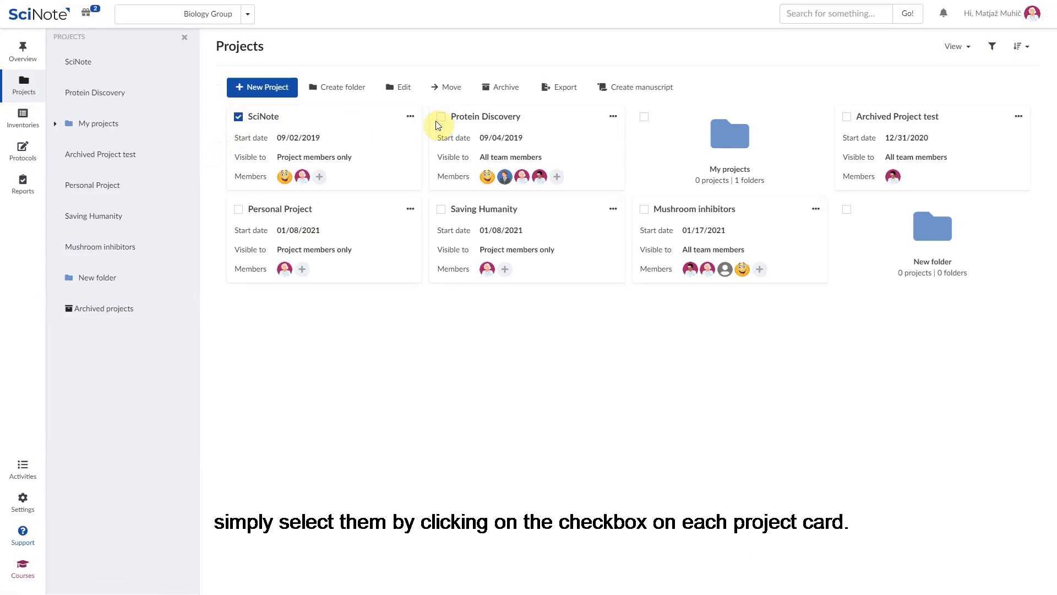
left_click(440, 116)
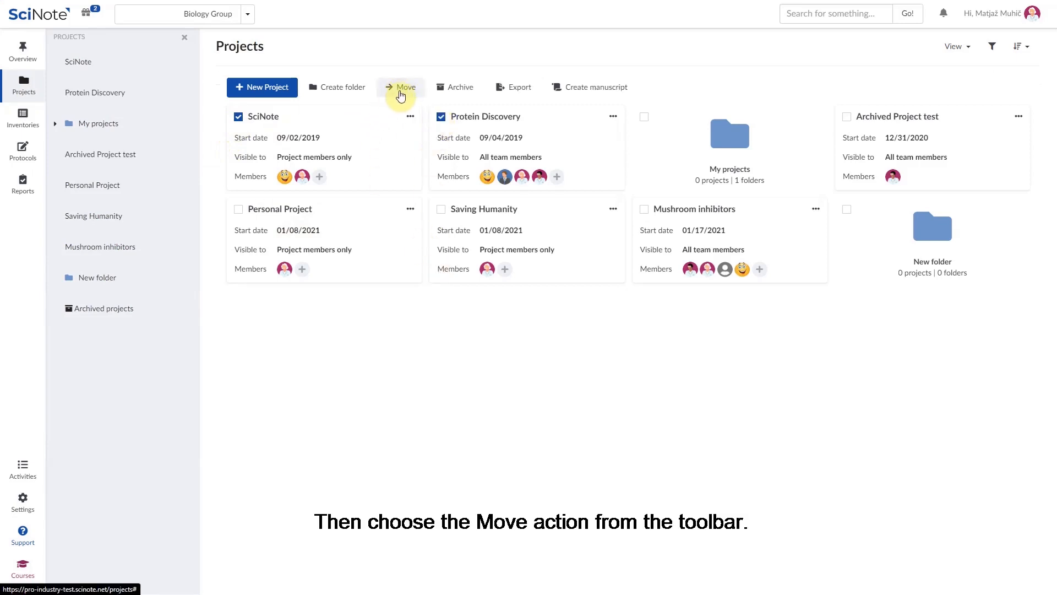
left_click(401, 87)
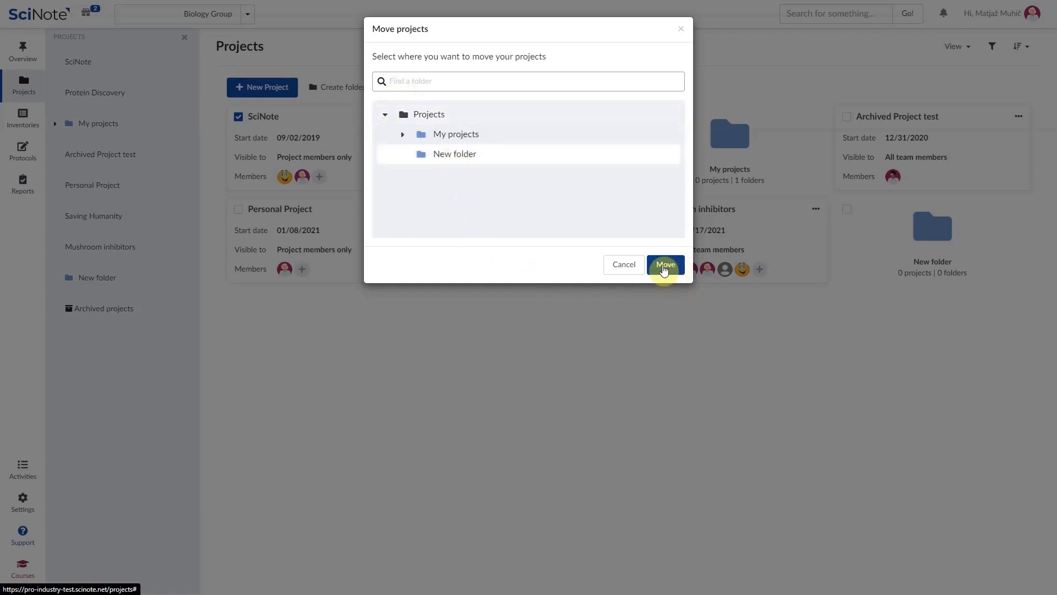
left_click(665, 263)
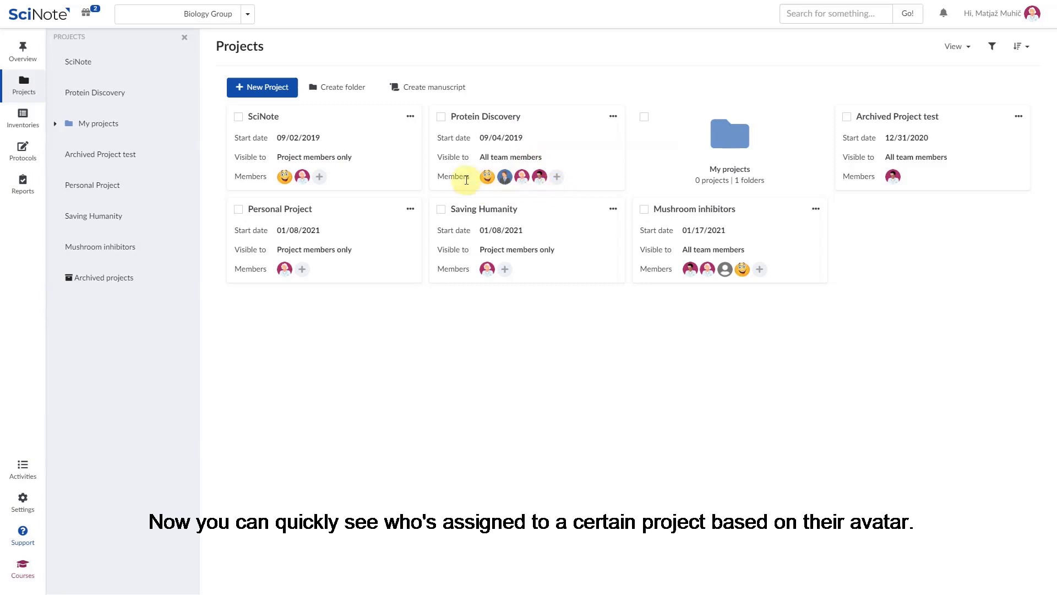
mouse_move(533, 176)
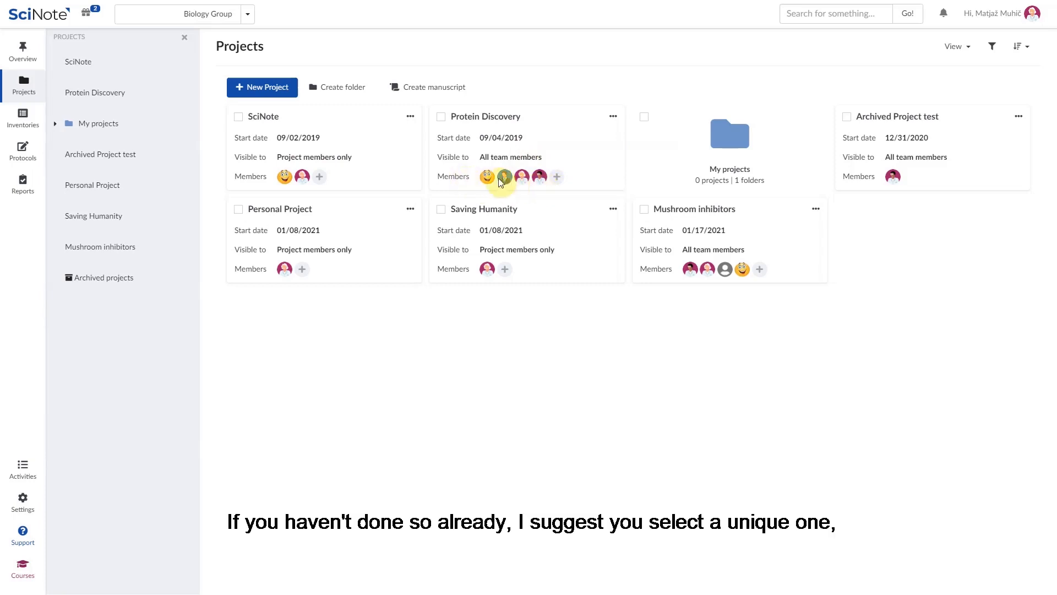
mouse_move(589, 152)
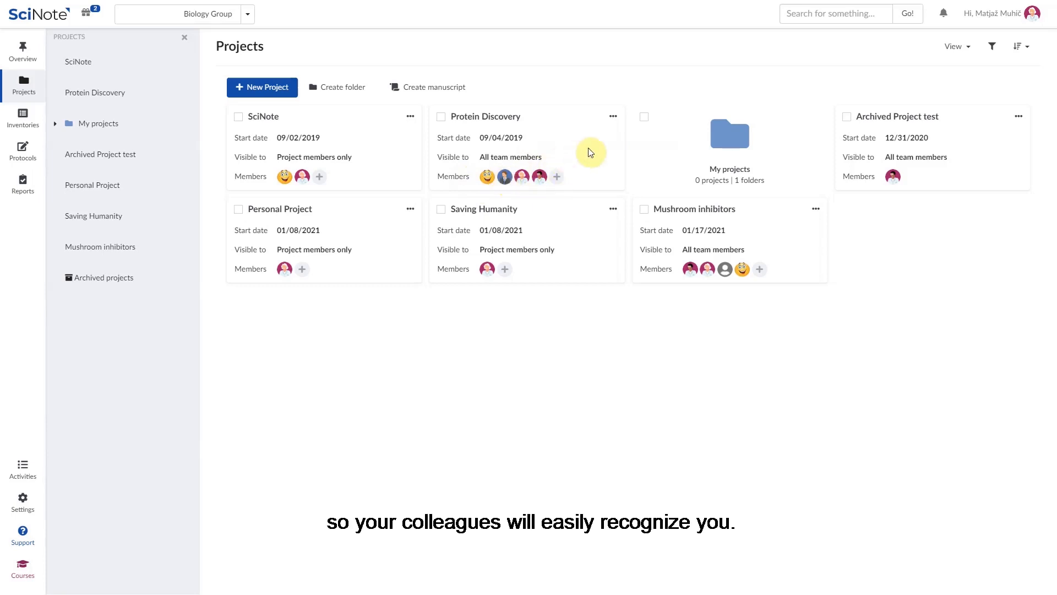
mouse_move(601, 165)
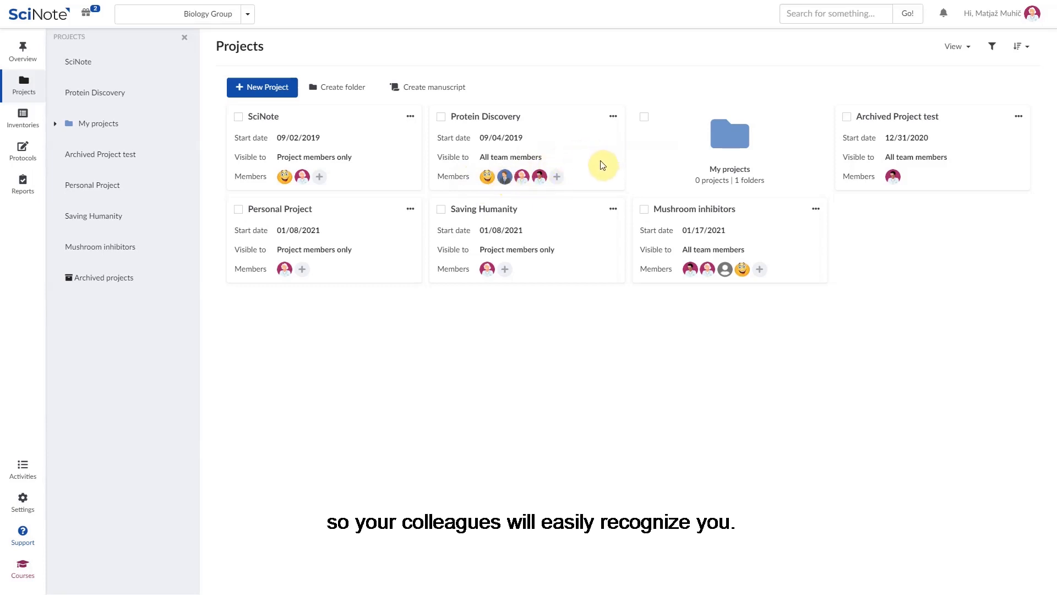
left_click(955, 46)
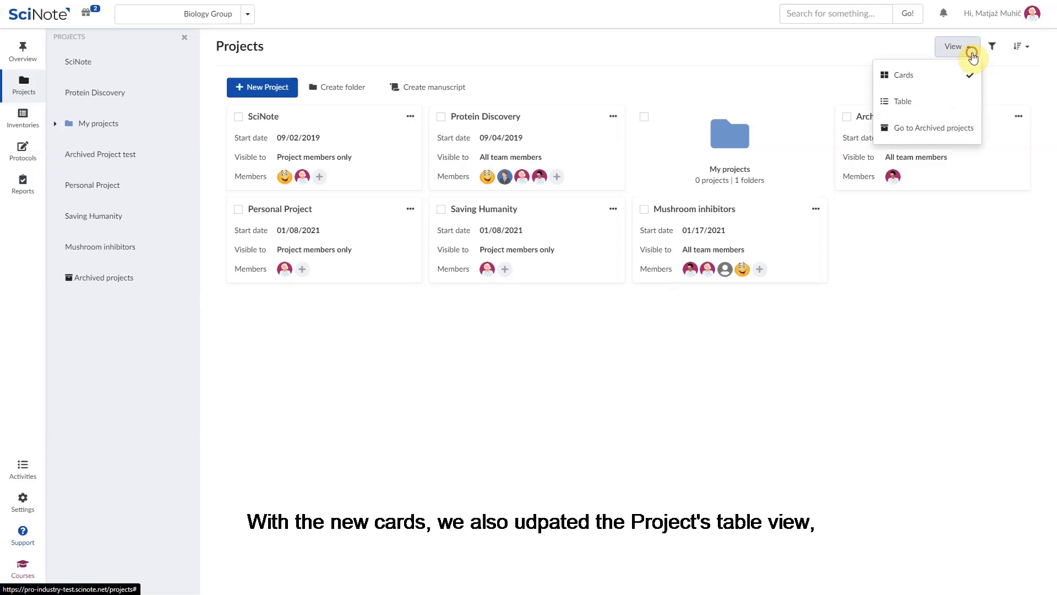
left_click(902, 101)
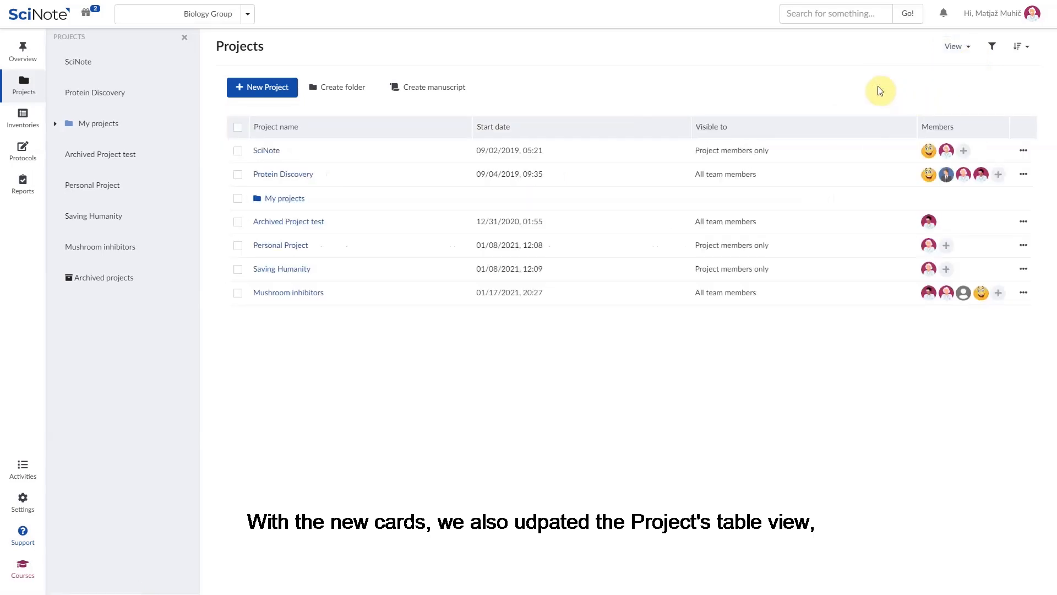
mouse_move(945, 190)
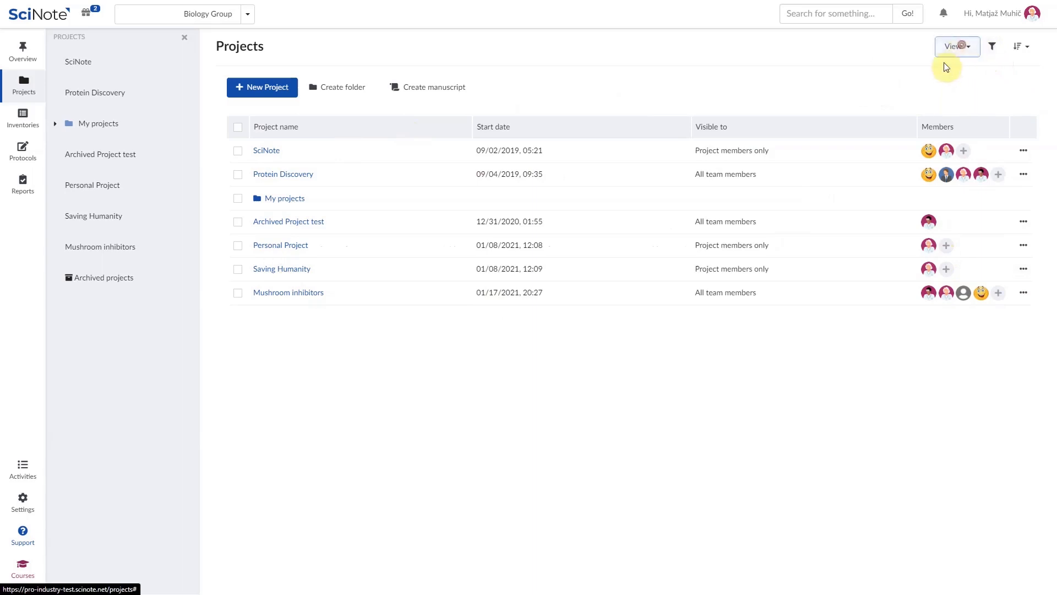
left_click(955, 46)
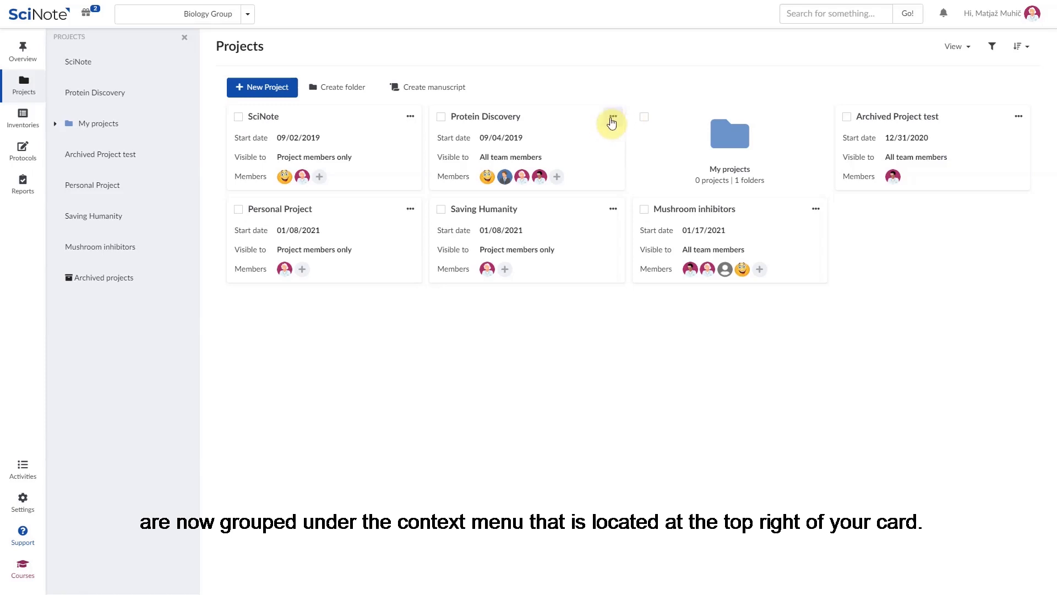
Show Protein Discovery's comments and post the comment 'Hey!'
left_click(612, 116)
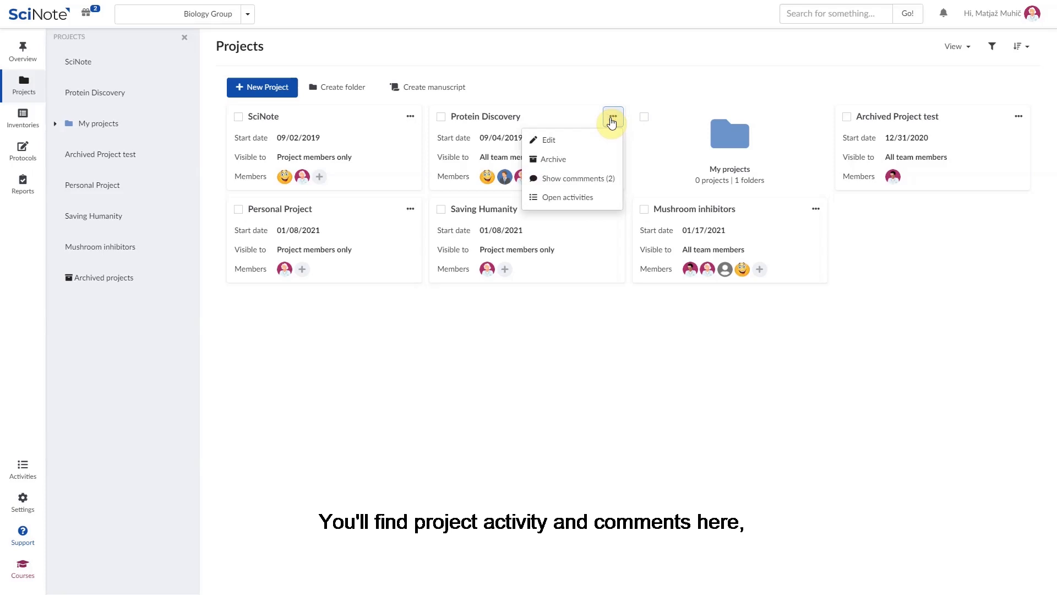
mouse_move(568, 197)
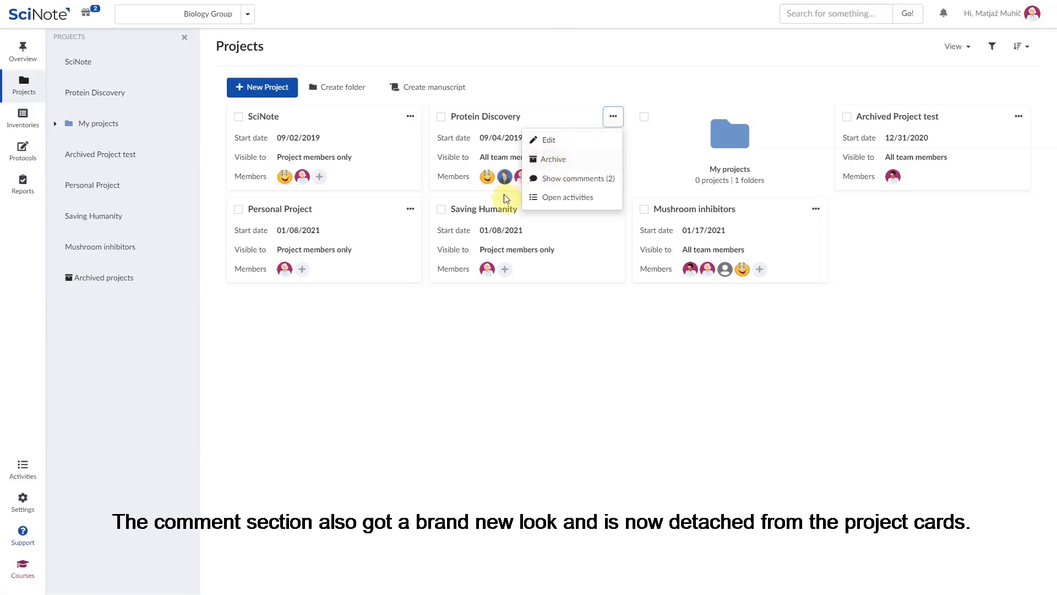
mouse_move(601, 188)
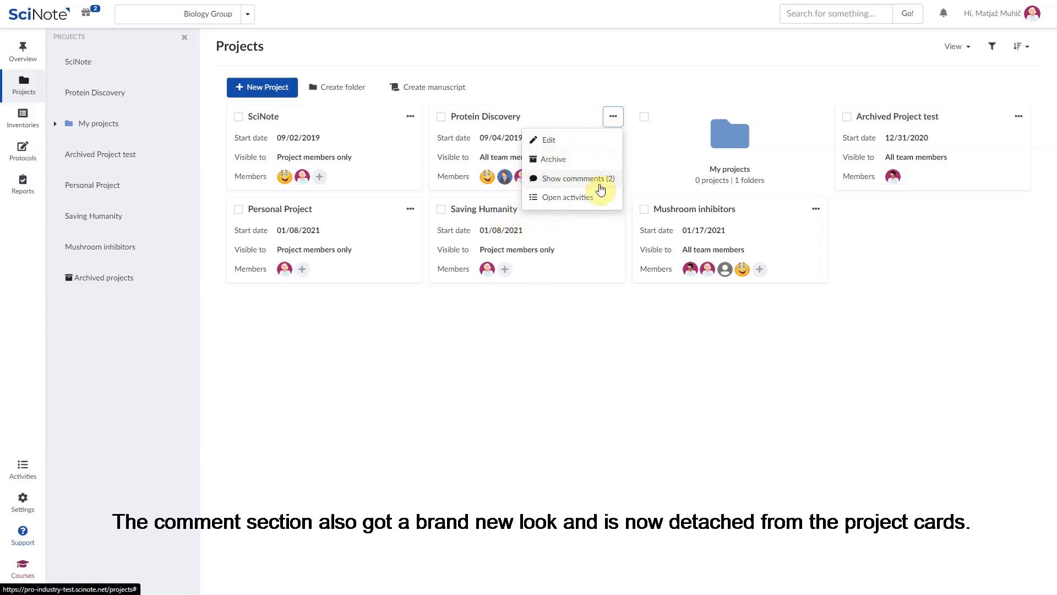
left_click(575, 178)
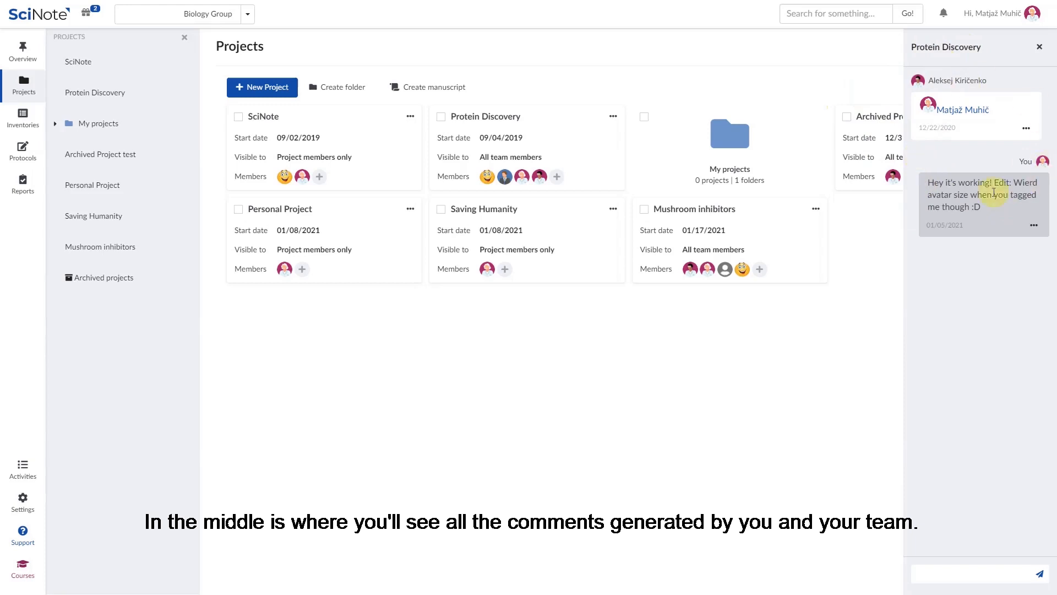
left_click(975, 574)
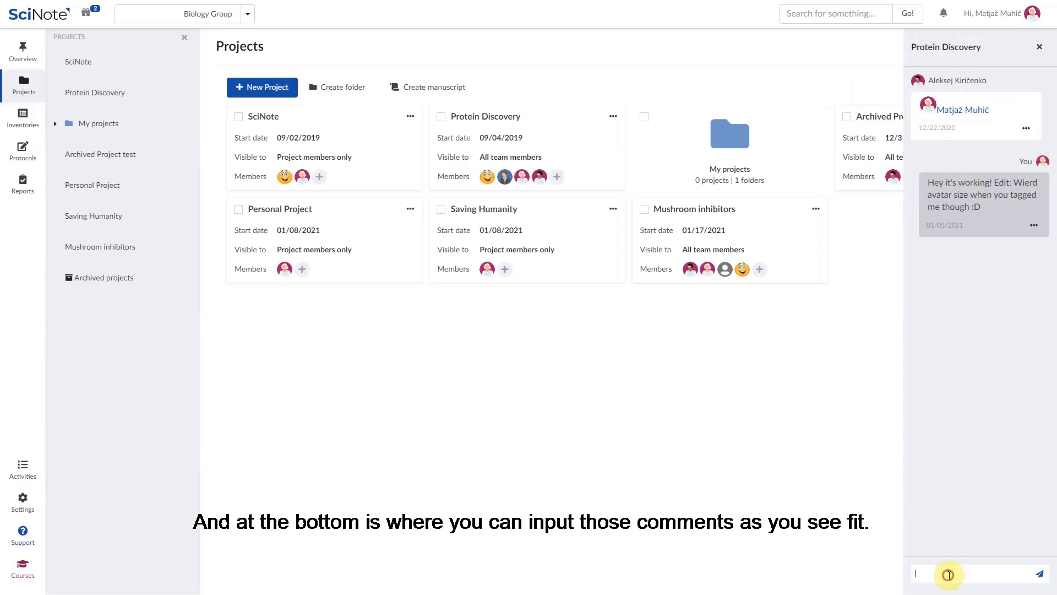
type("Hey!")
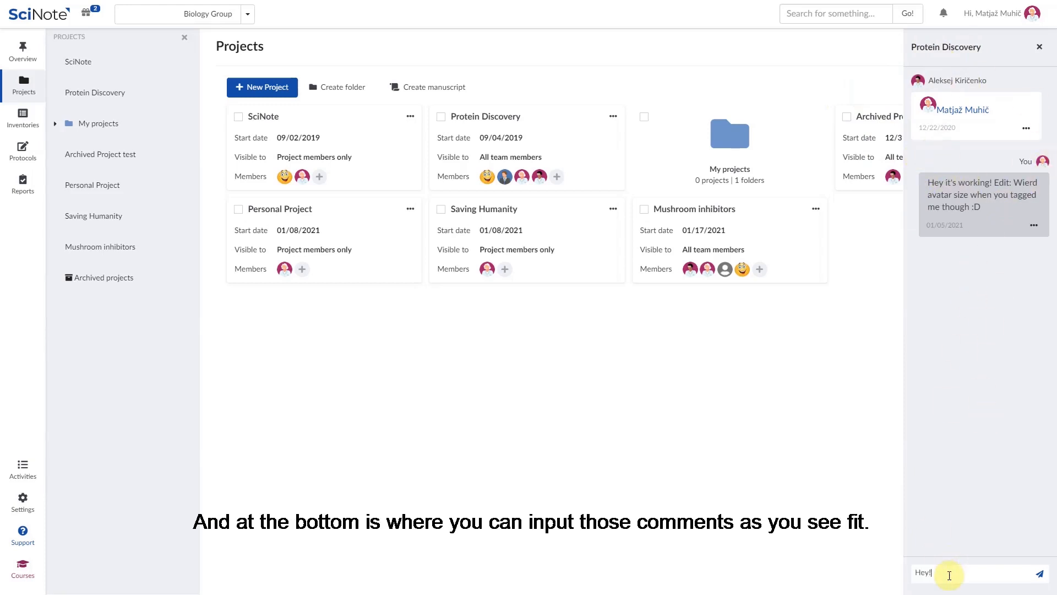
left_click(1038, 573)
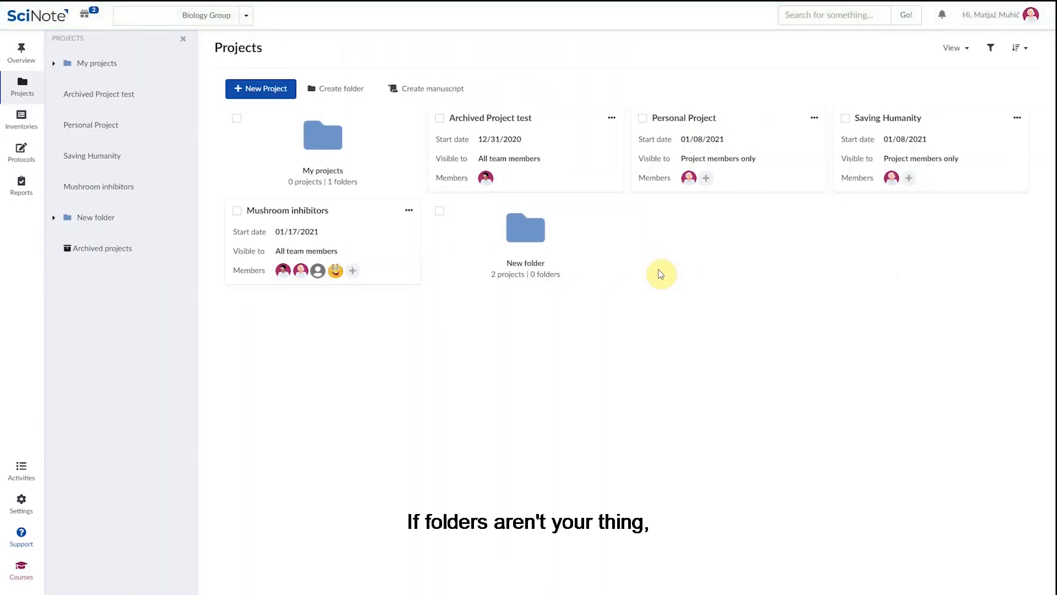
mouse_move(681, 278)
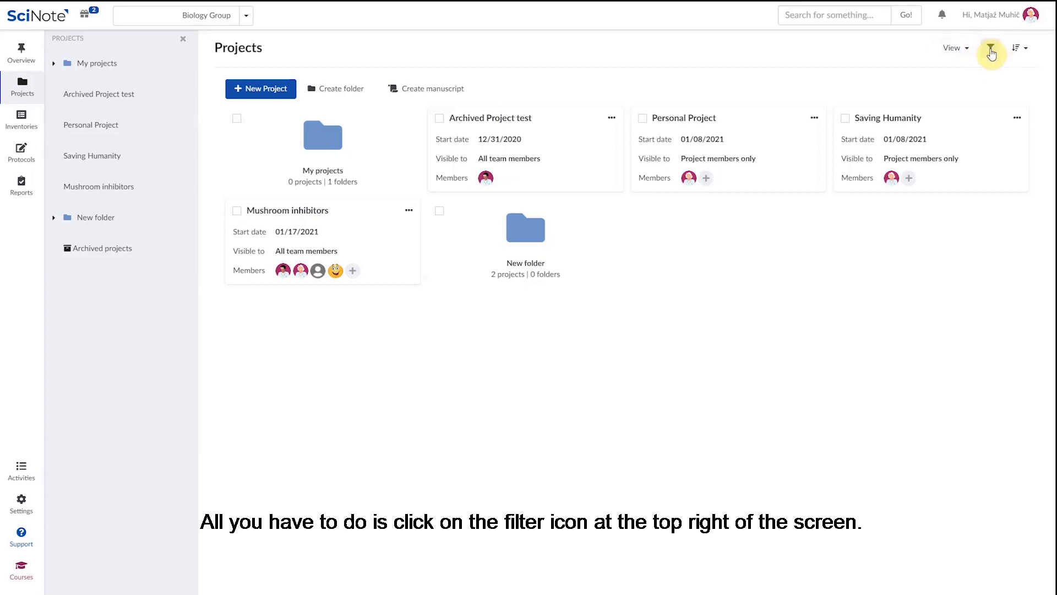
Filter projects by contained text, a second team member, and Look inside folders
left_click(990, 47)
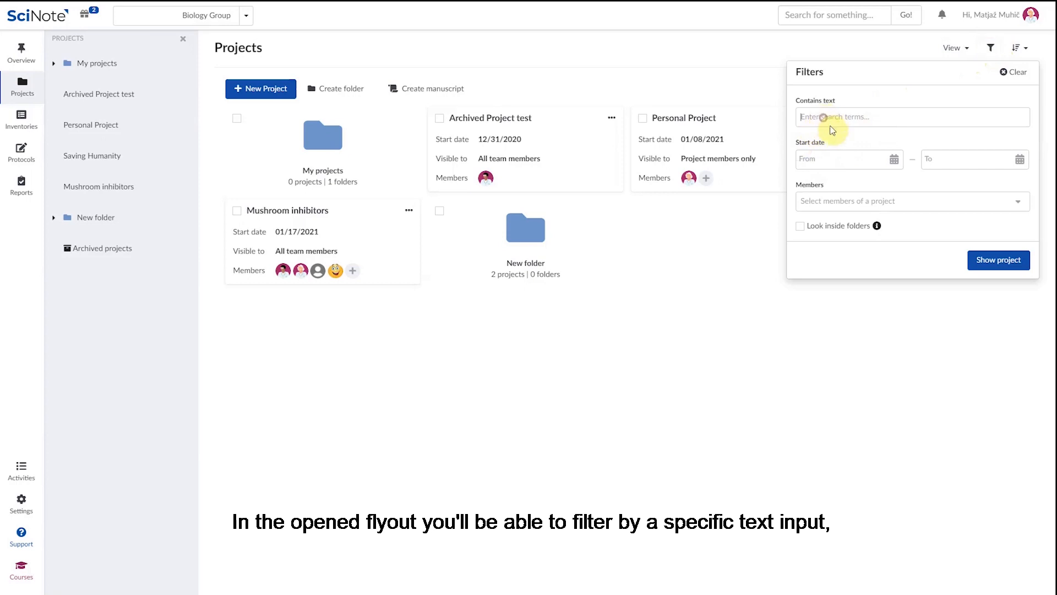
type("Projed")
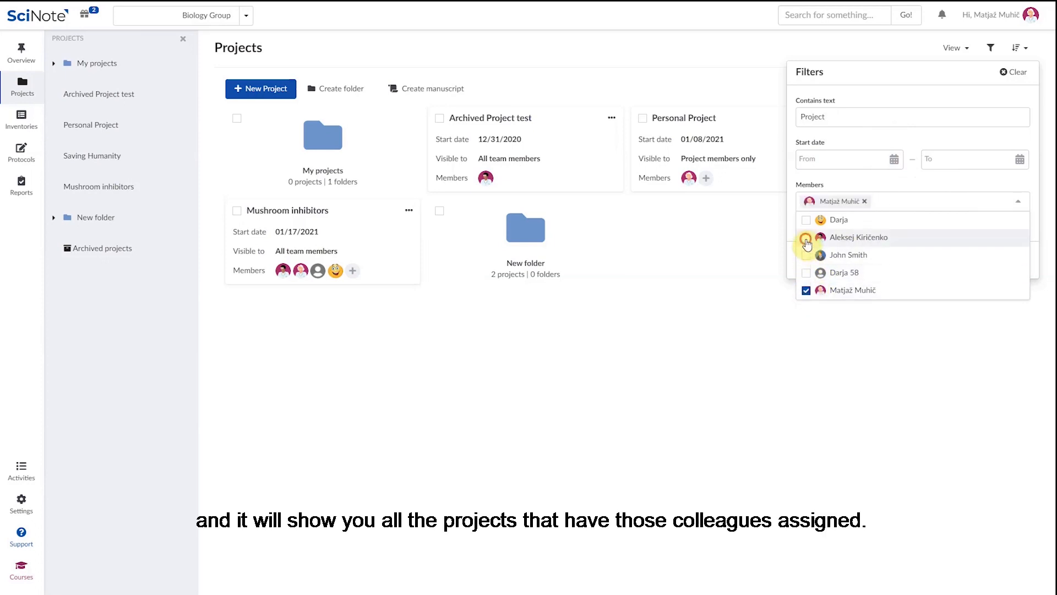
left_click(807, 237)
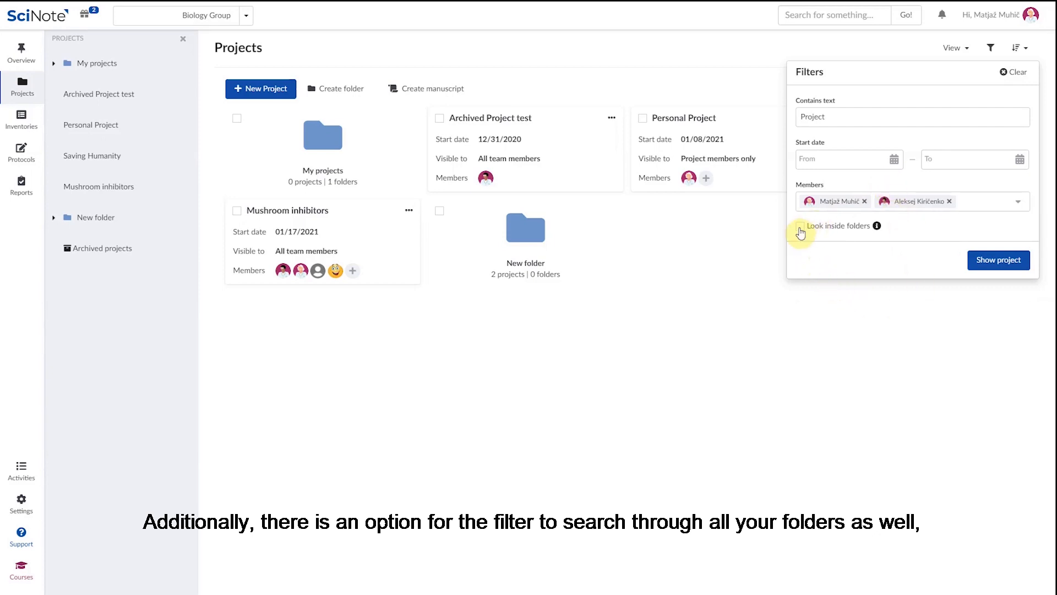
left_click(800, 224)
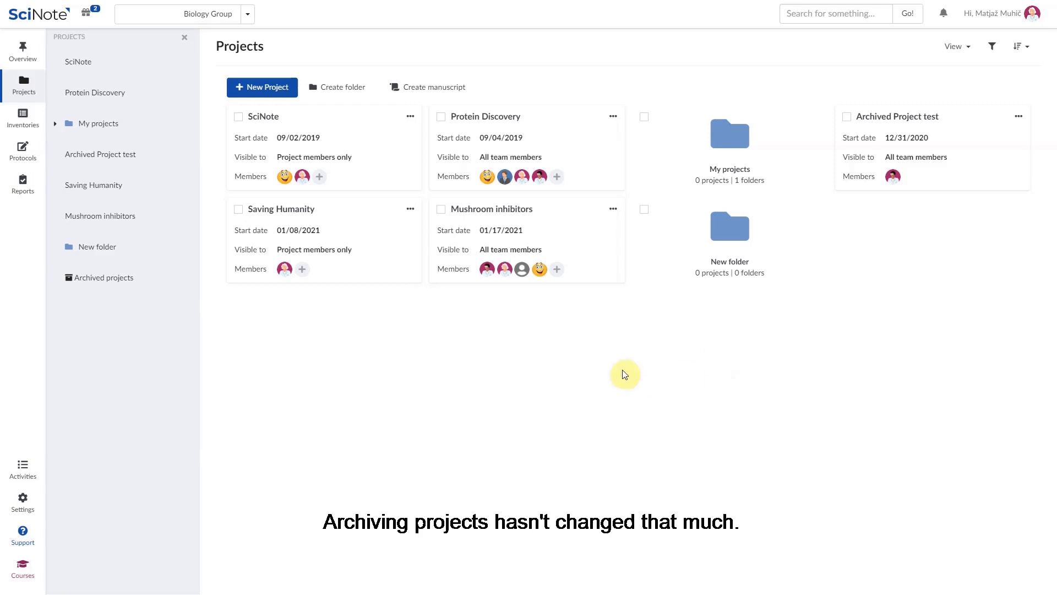
Archive the selected SciNote project, then view the Archived projects page
left_click(237, 115)
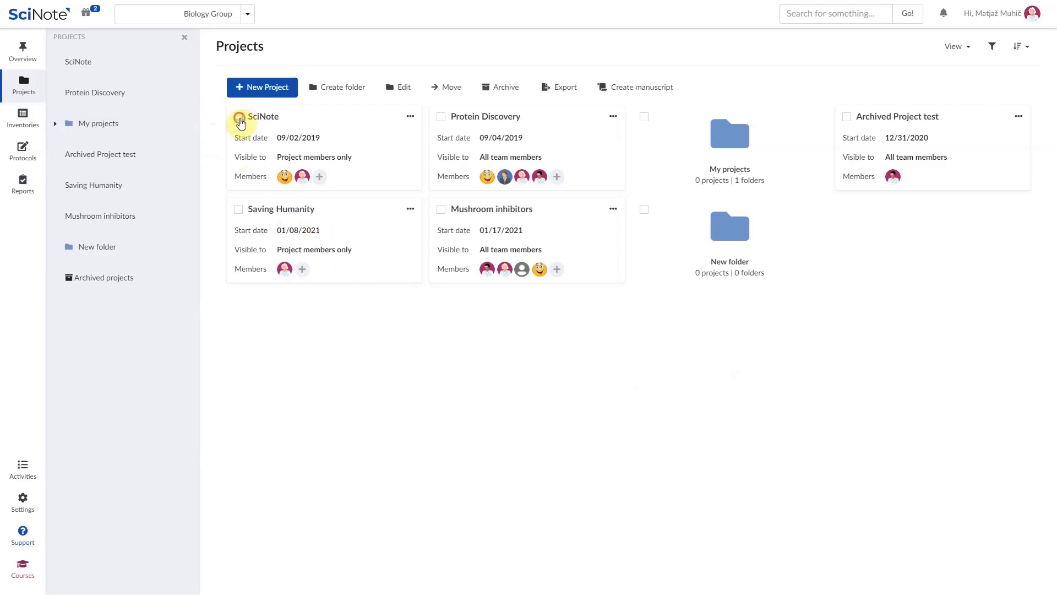
left_click(239, 115)
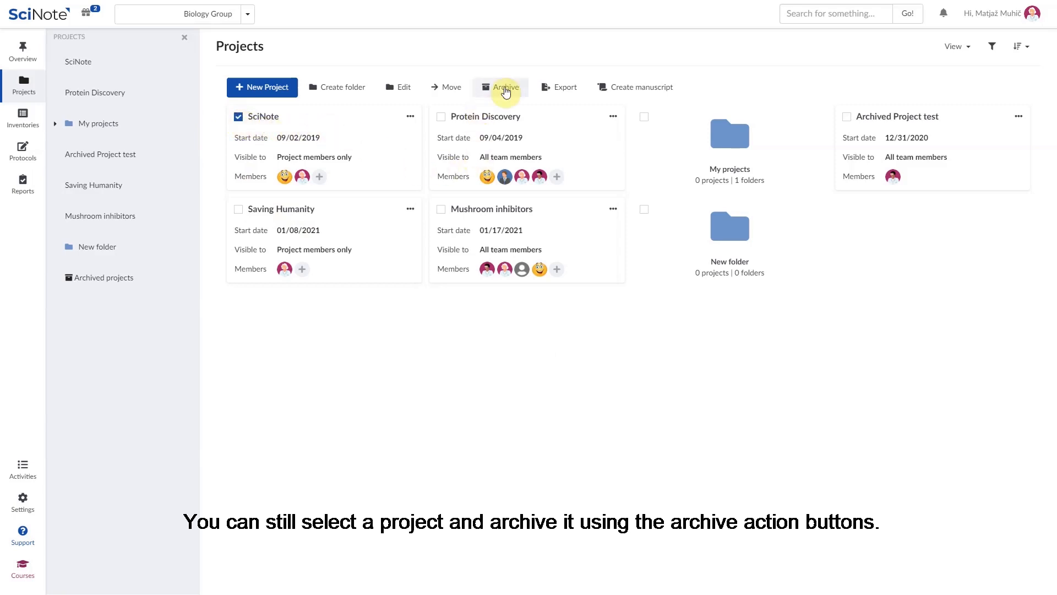
left_click(498, 86)
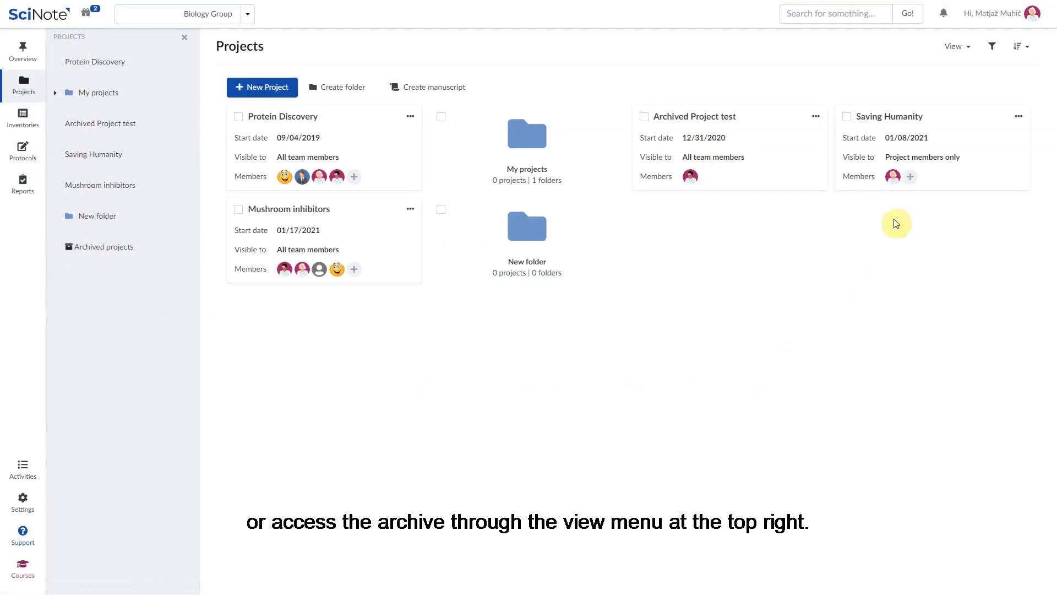
left_click(956, 46)
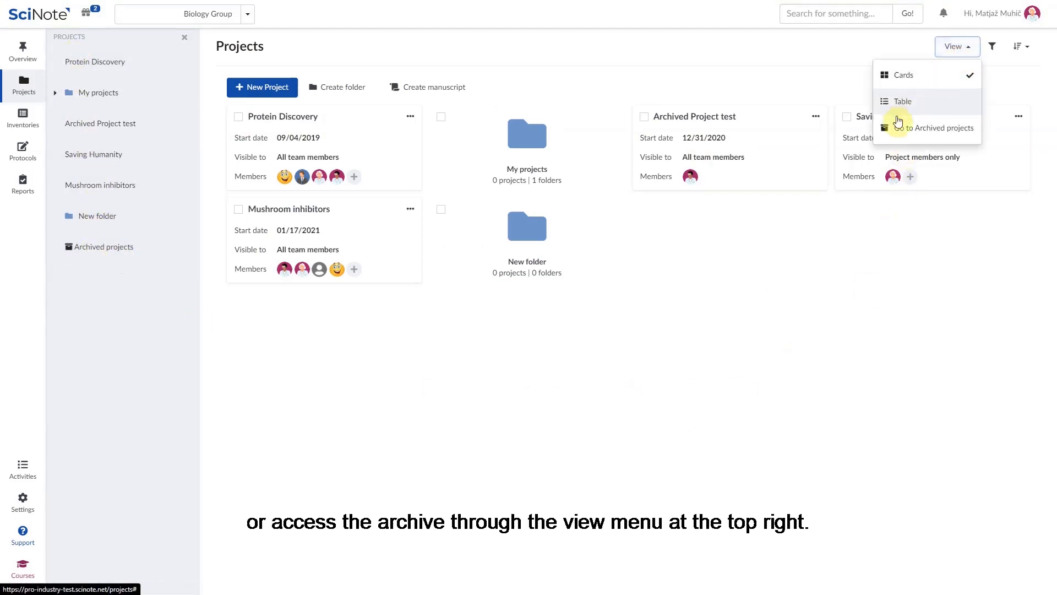
left_click(937, 127)
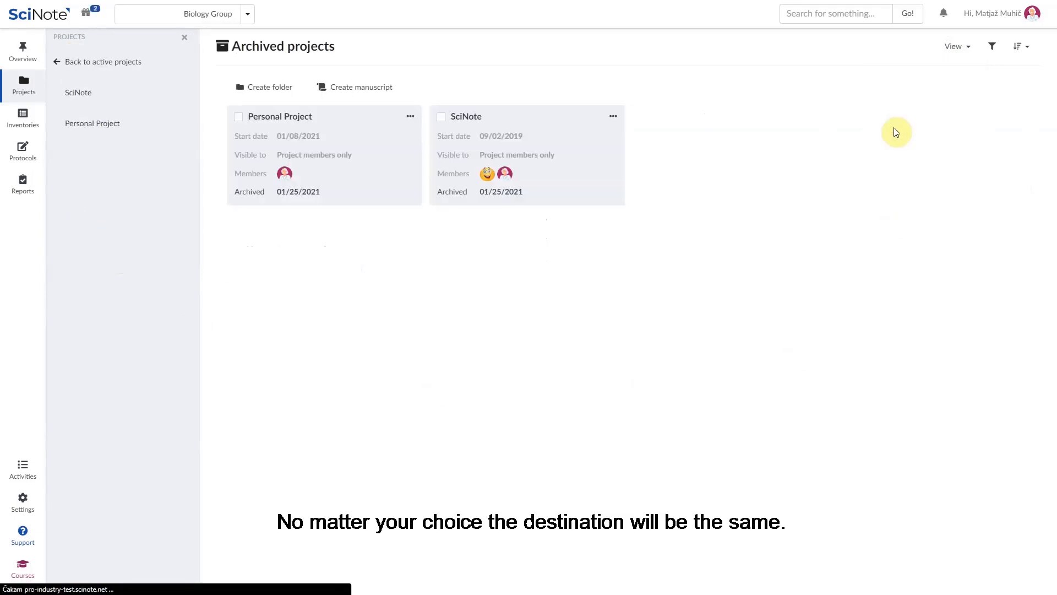
mouse_move(877, 173)
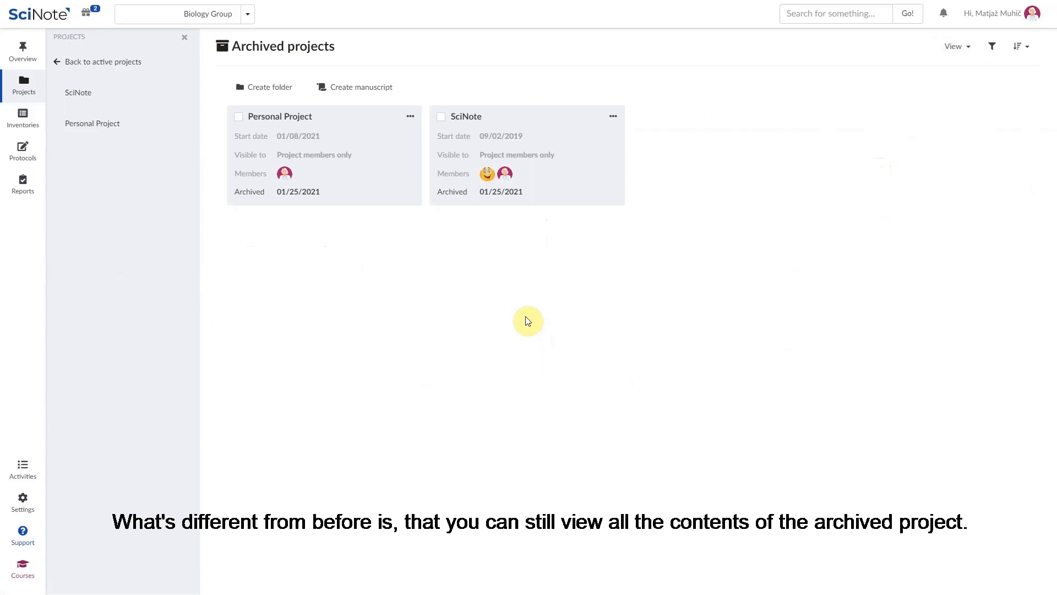
mouse_move(492, 145)
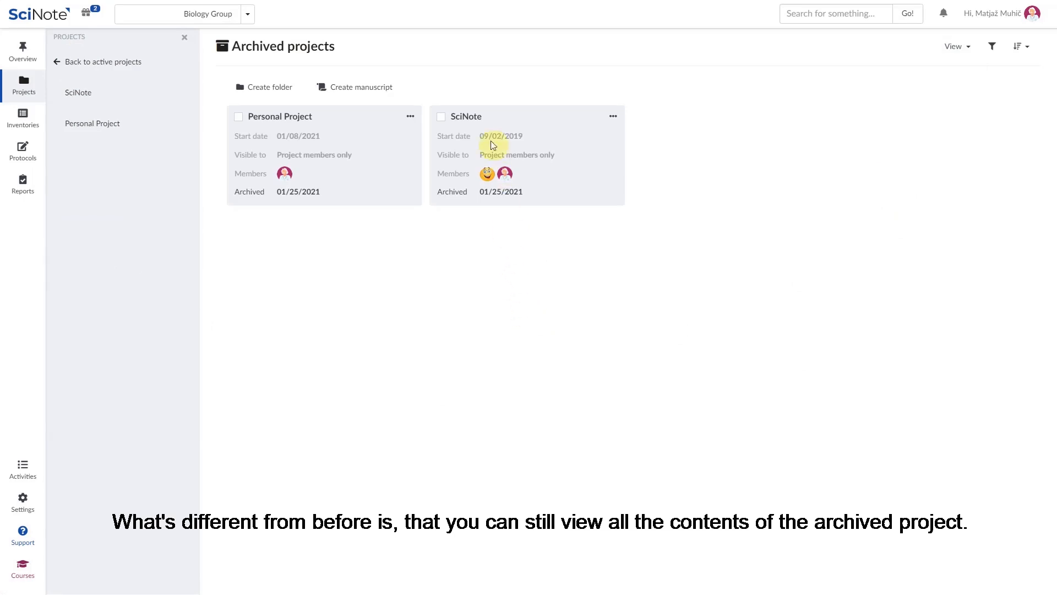
Browse the archived SciNote project's tasks, then step back to the active projects overview
left_click(466, 116)
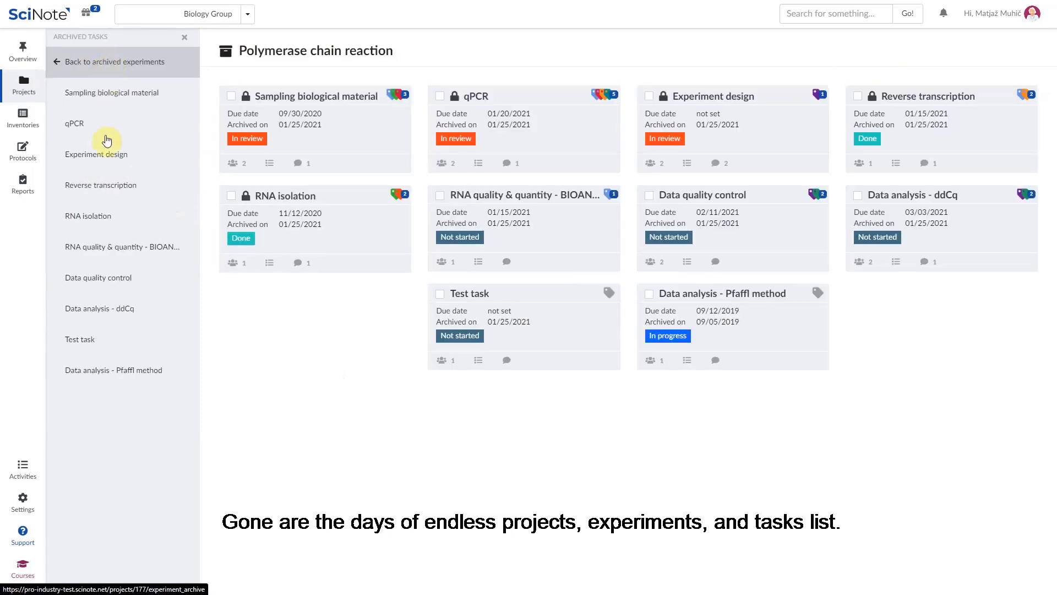
mouse_move(91, 65)
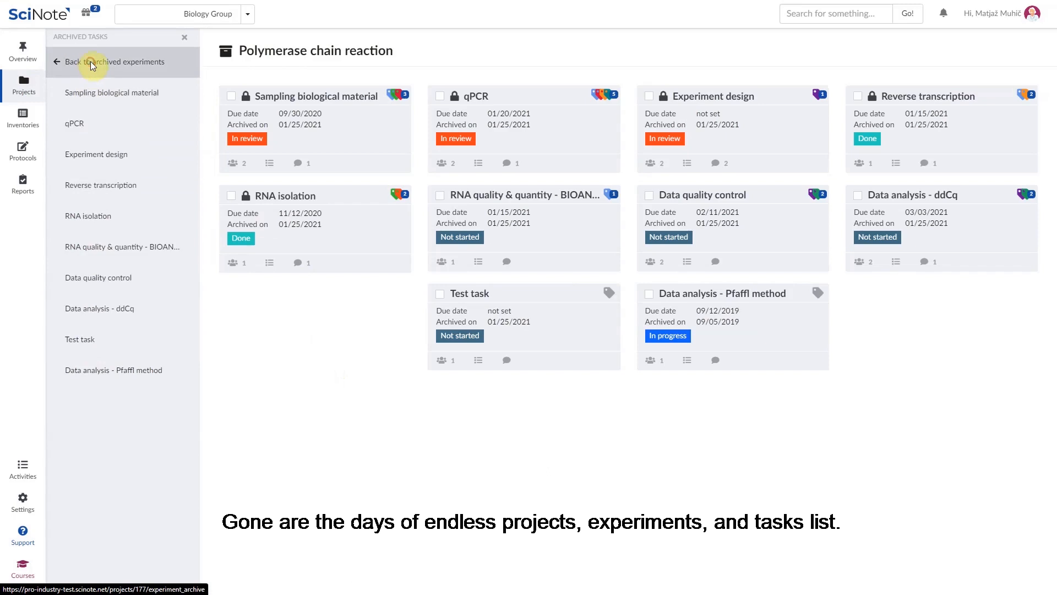
left_click(115, 62)
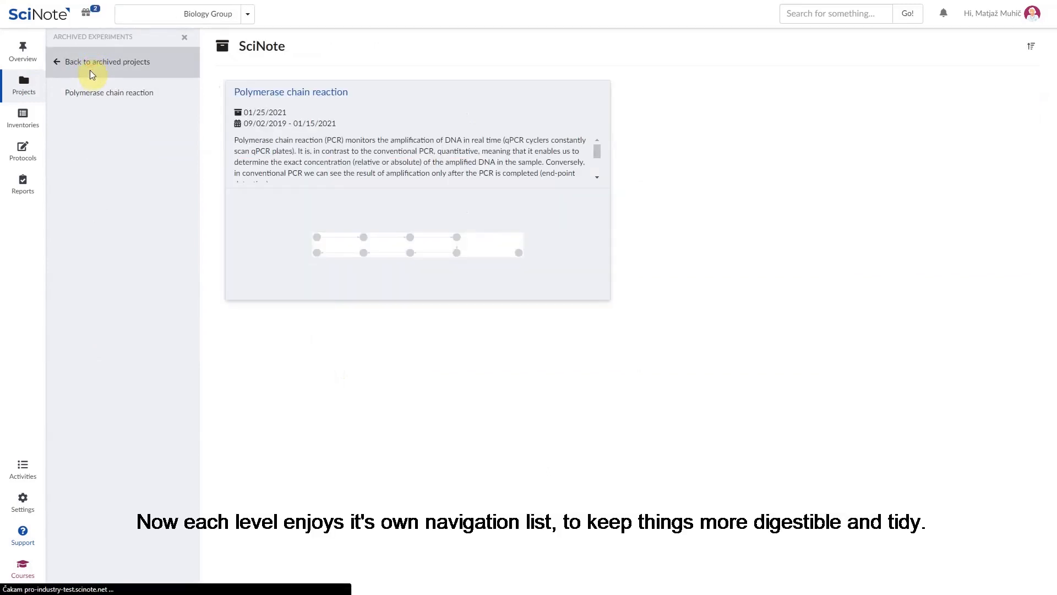
left_click(108, 62)
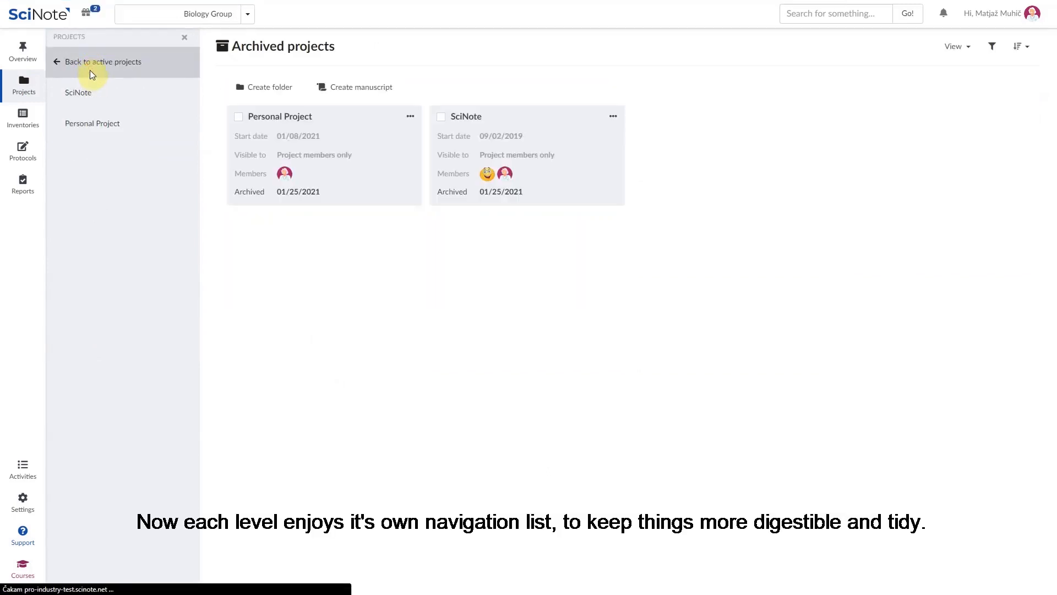
left_click(101, 62)
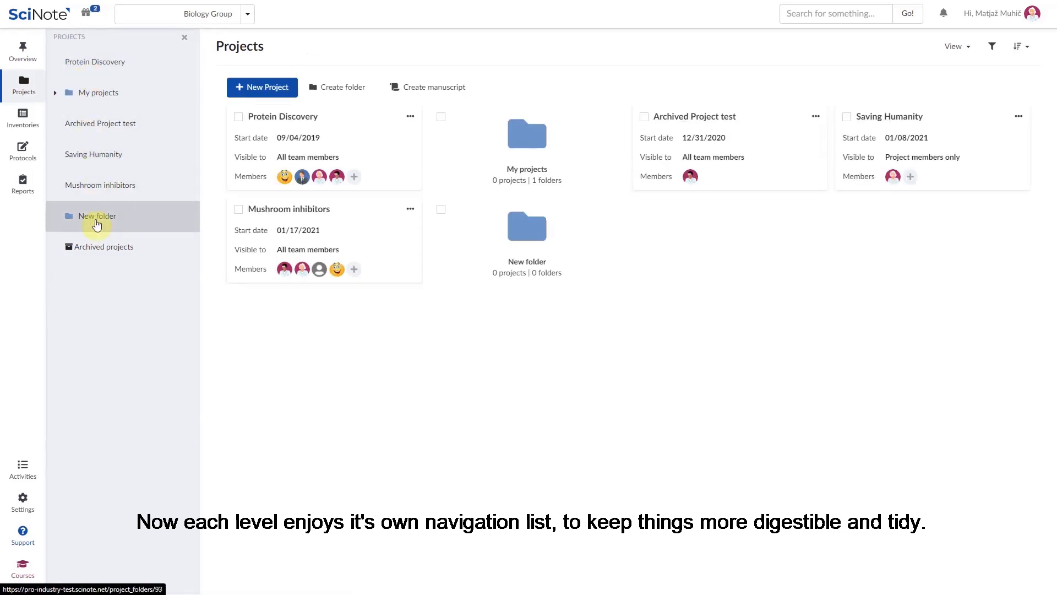